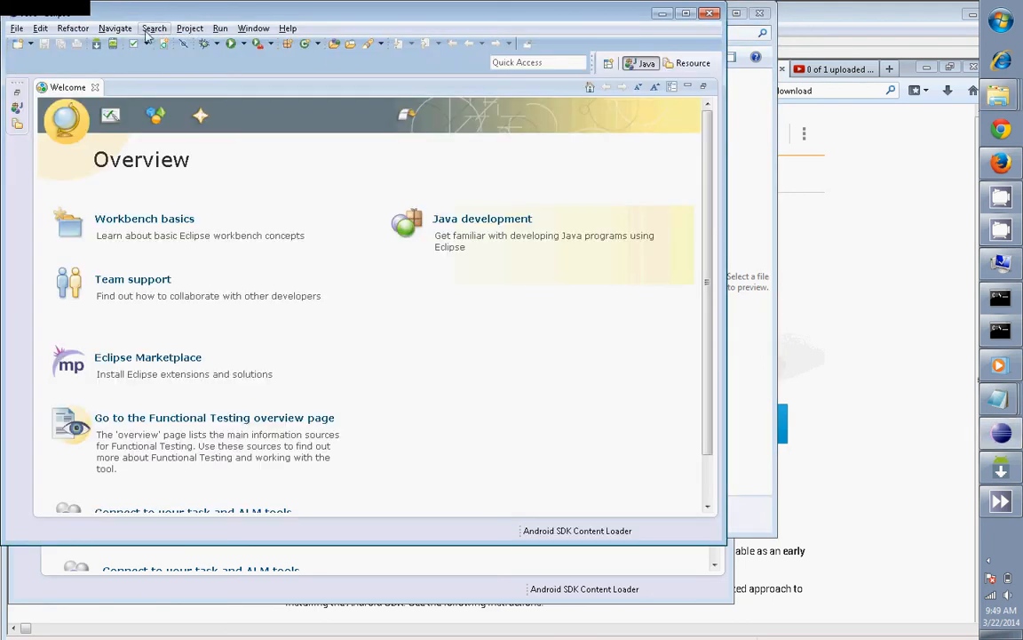
Bring up the Eclipse Preferences dialog from the Window menu for the Android Build settings.
left_click(253, 28)
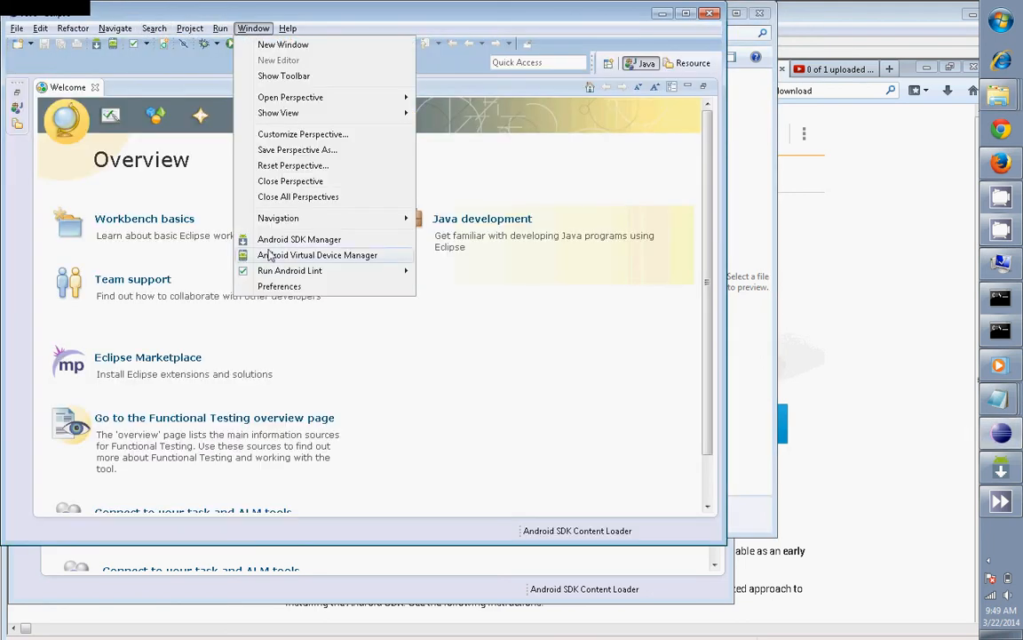
left_click(279, 286)
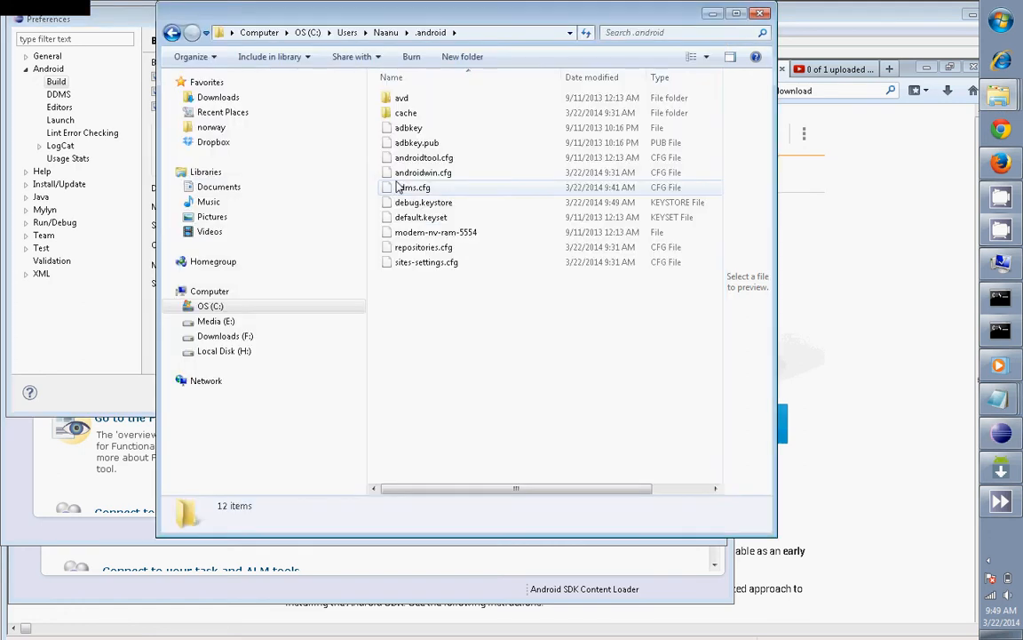
Select debug.keystore in the .android folder to show its details (3/22/2014, 1.23 KB).
left_click(423, 203)
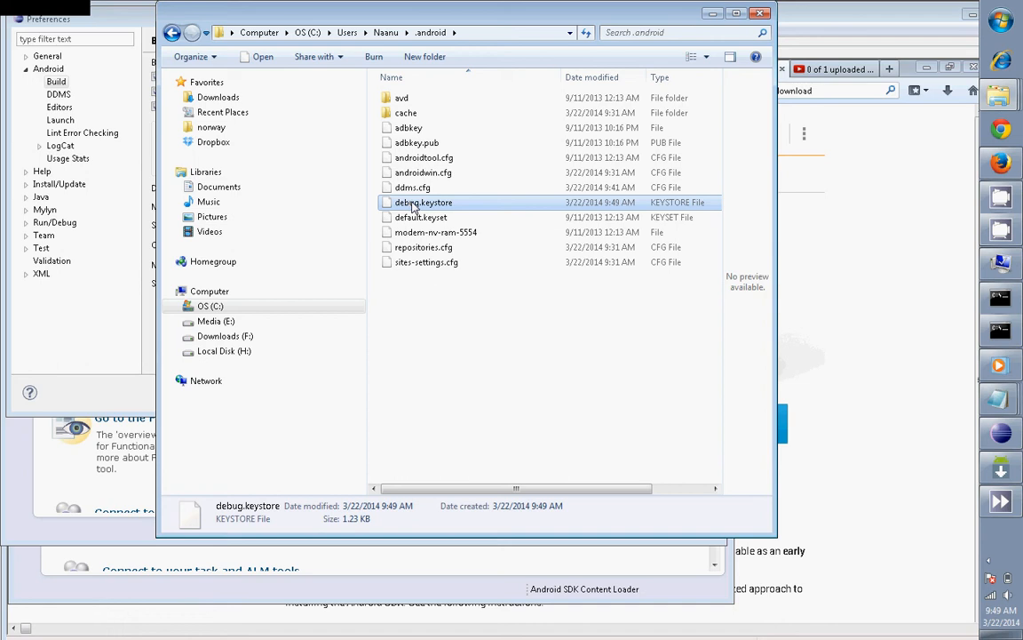
mouse_move(426, 263)
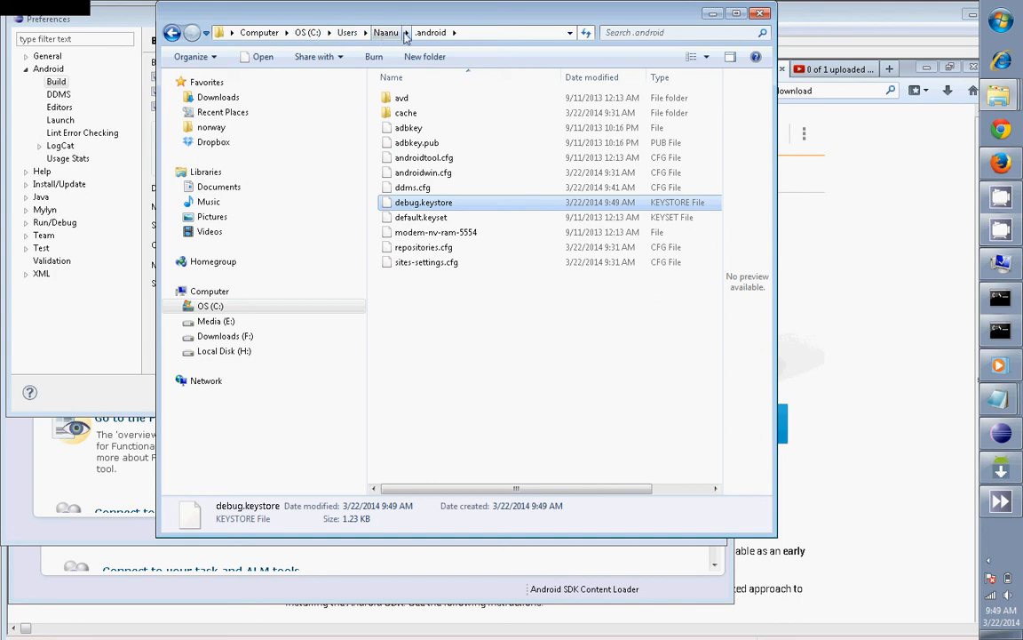
left_click(448, 366)
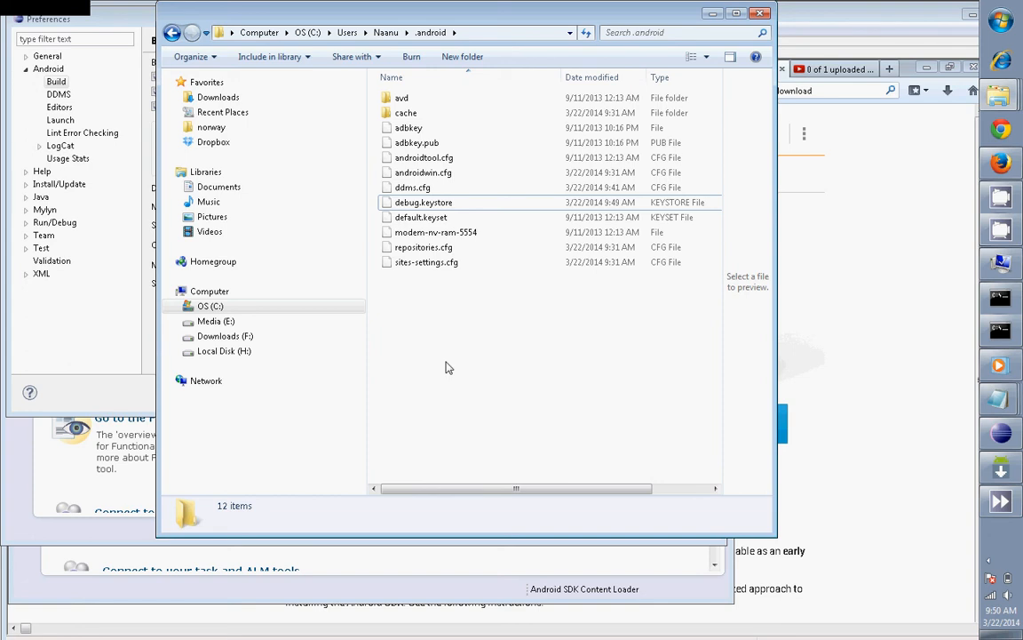
mouse_move(963, 341)
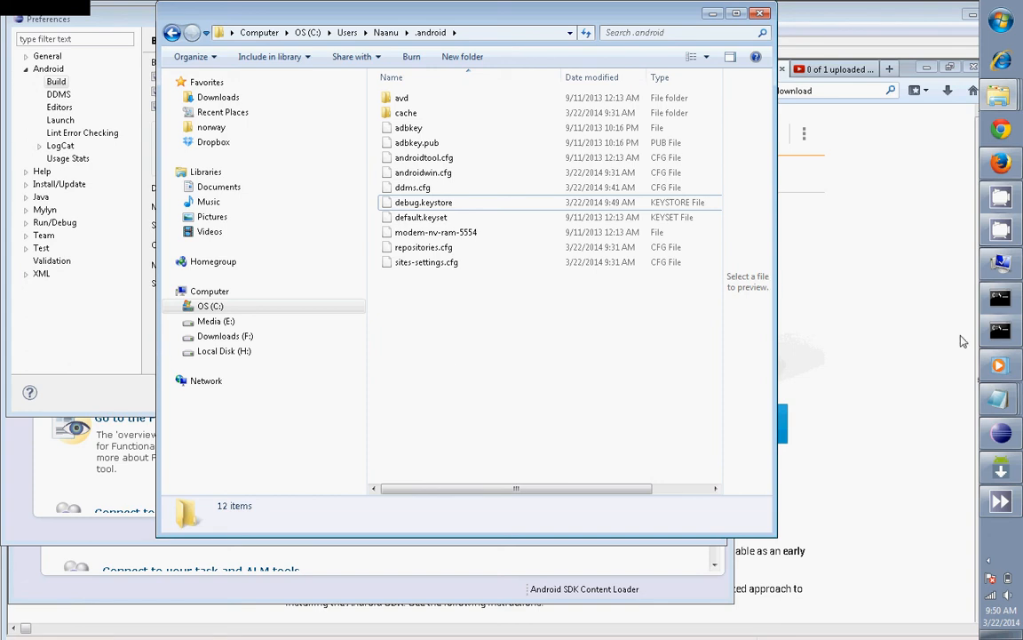